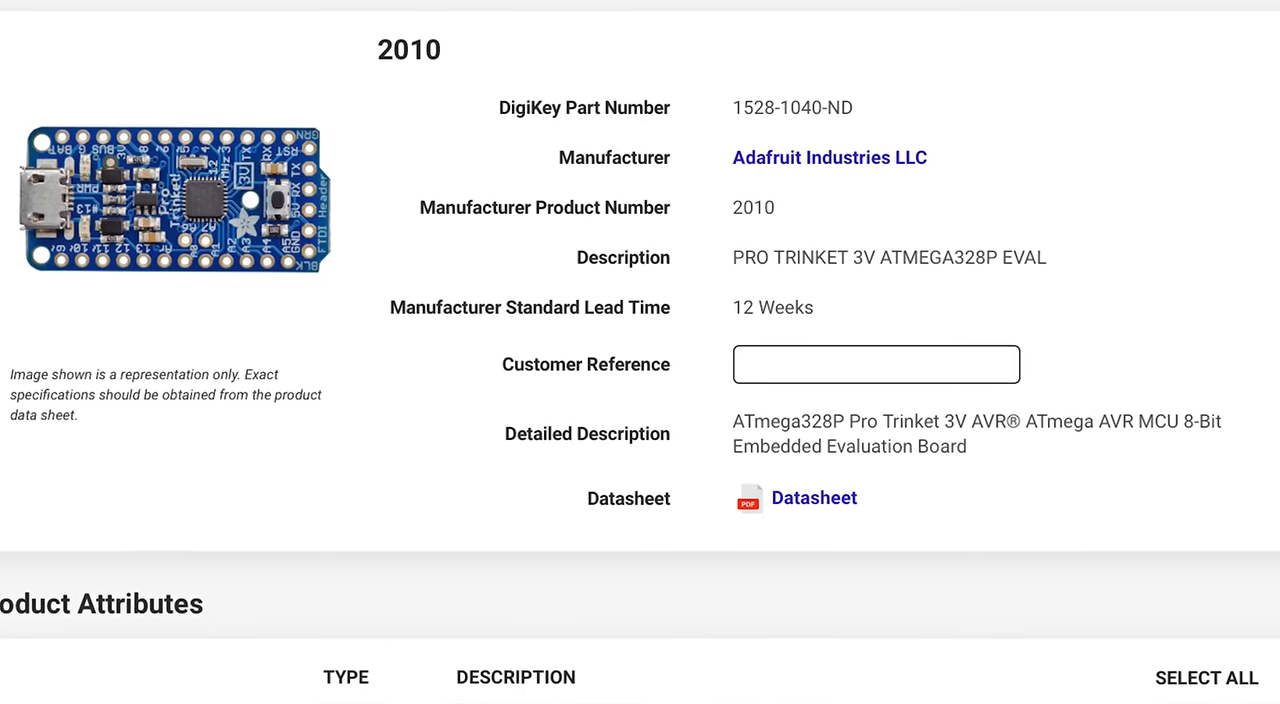
scroll(up, 3)
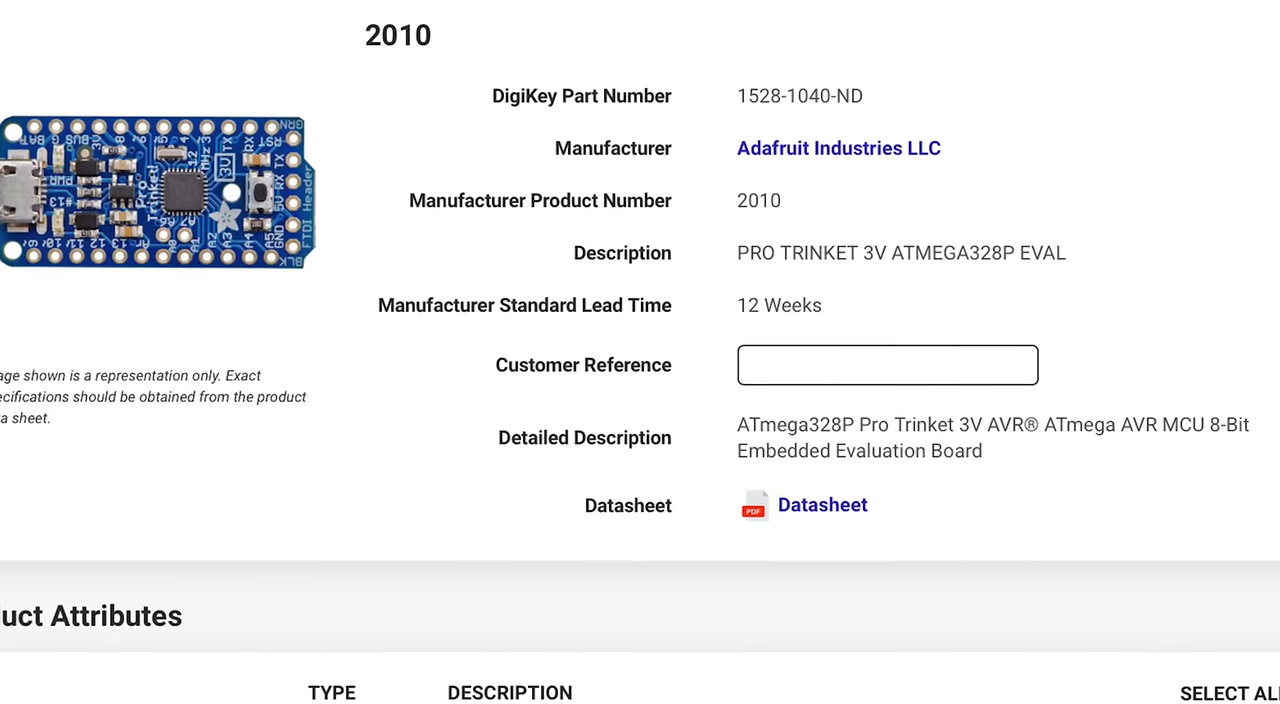